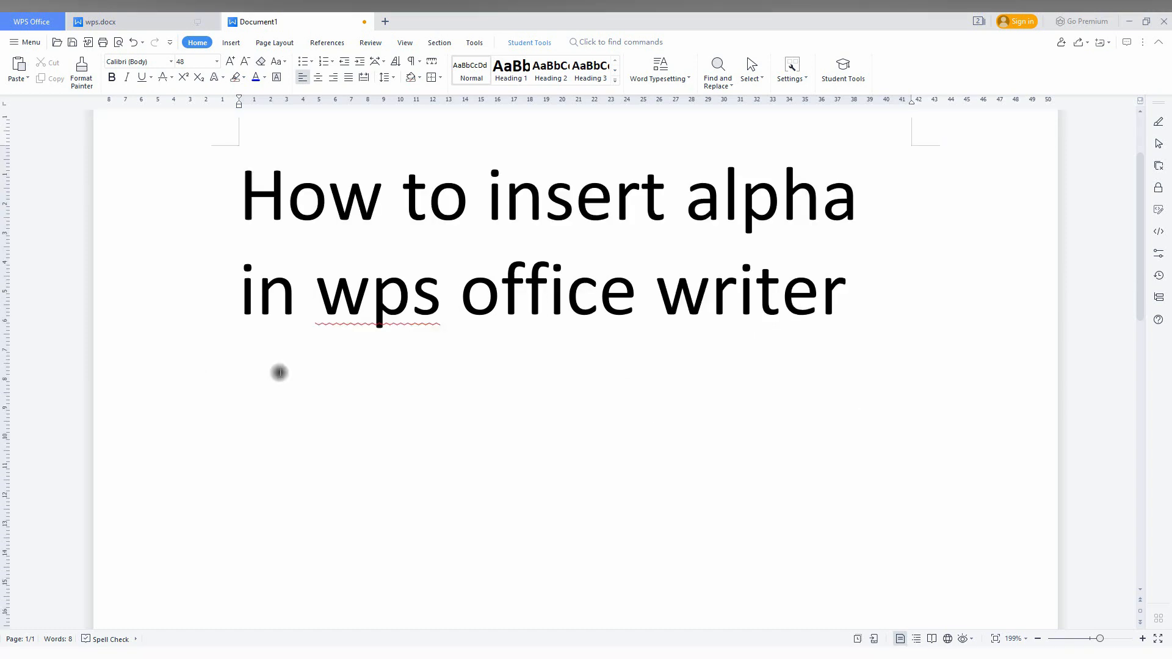
{"action": "mouse_move", "coordinate": [232, 100]}
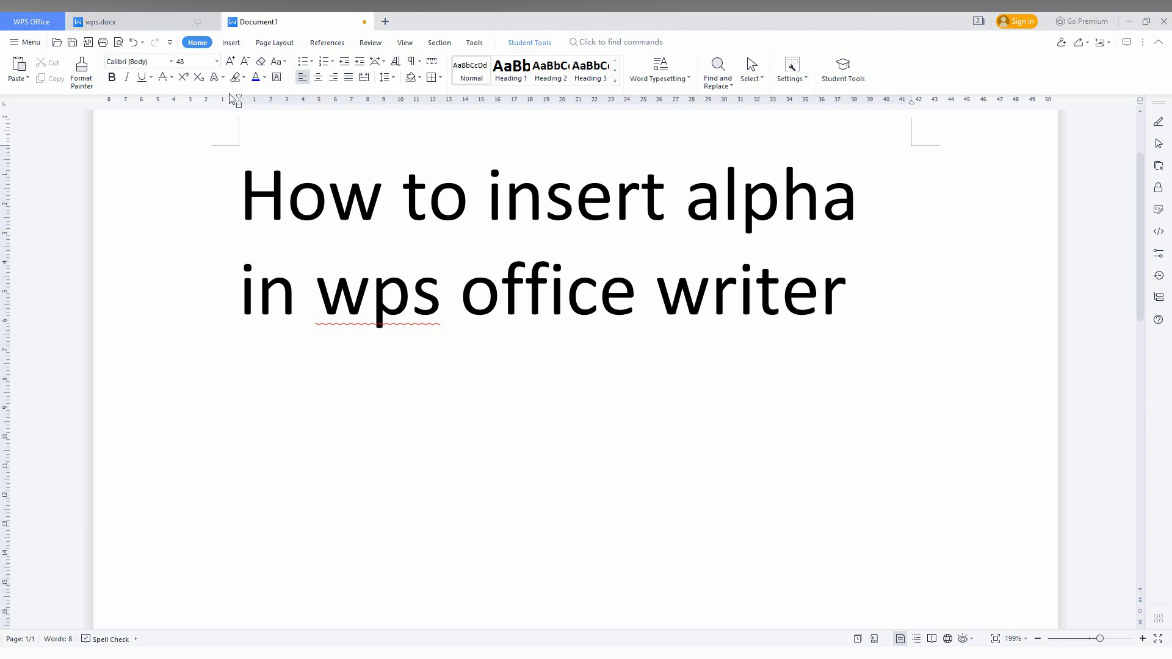
Step: Show the Insert ribbon commands above the titled document
{"action": "left_click", "coordinate": [230, 42]}
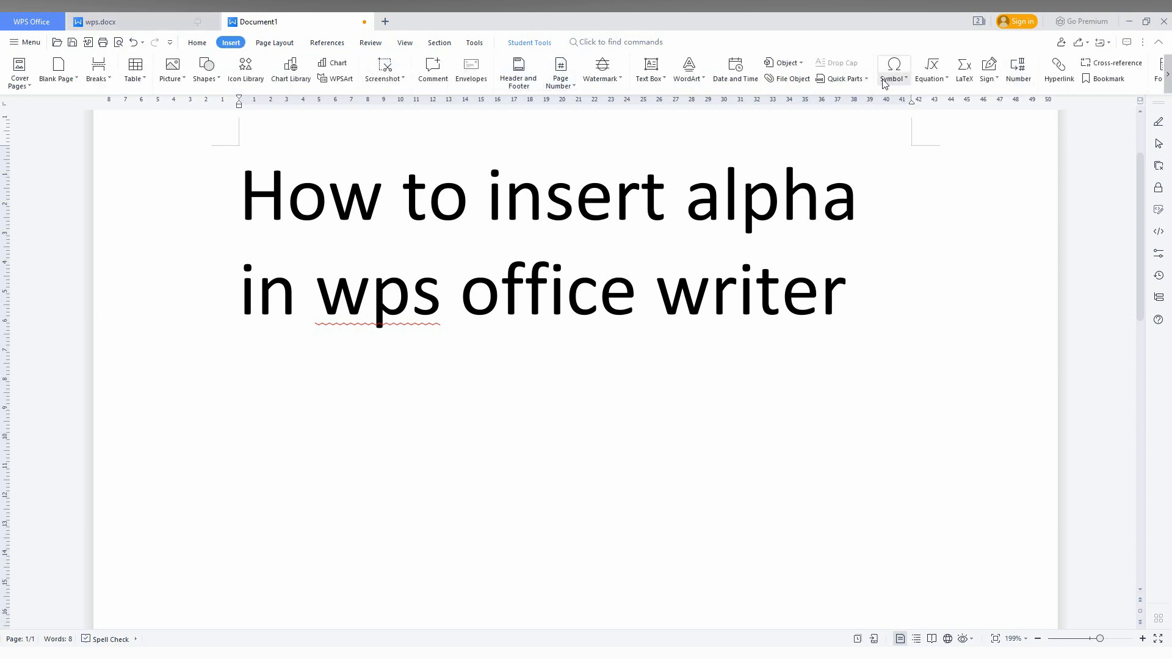
Step: Insert an α from the Symbol list into the title and reopen the list
{"action": "left_click", "coordinate": [893, 71]}
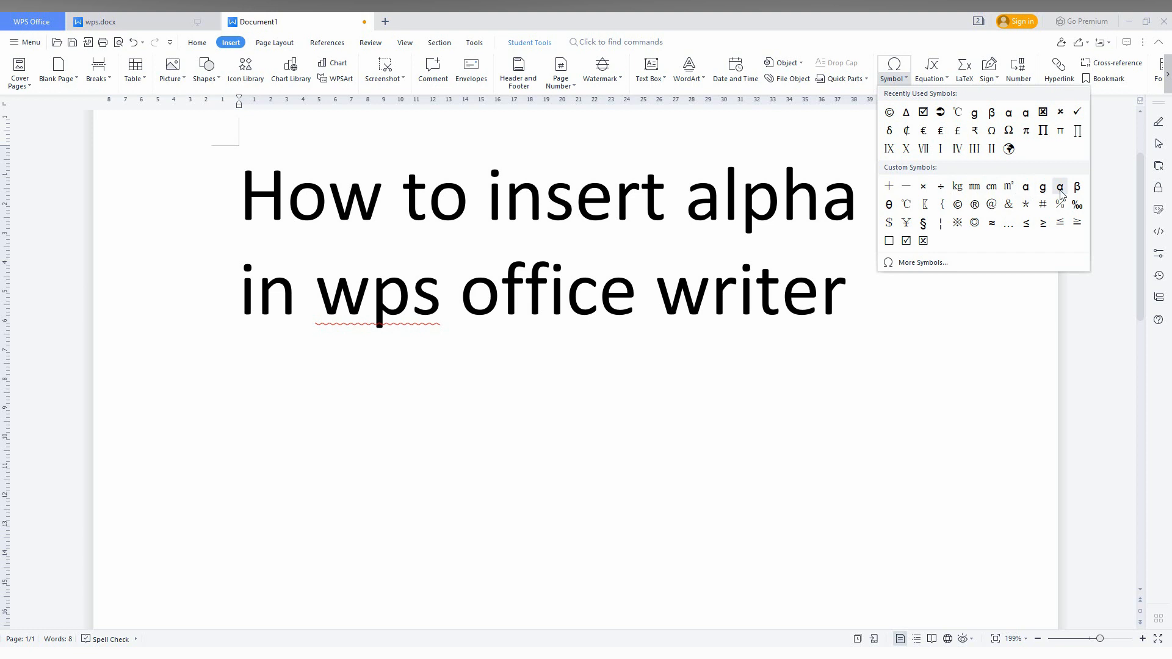
{"action": "left_click", "coordinate": [1059, 187]}
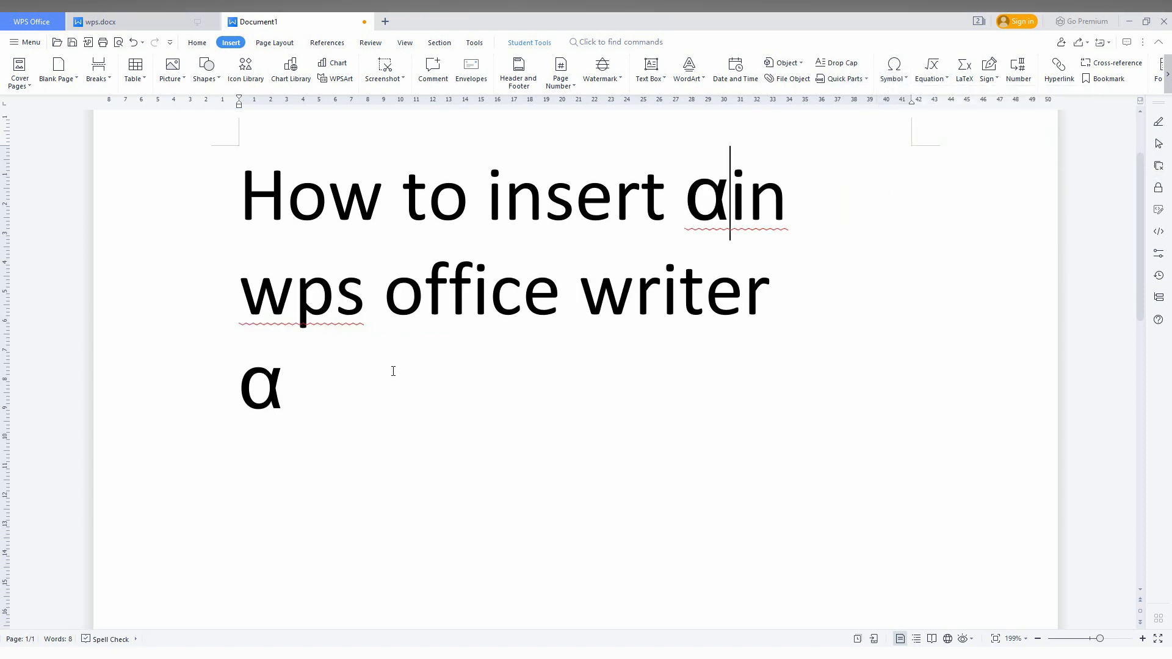
{"action": "left_click", "coordinate": [893, 68]}
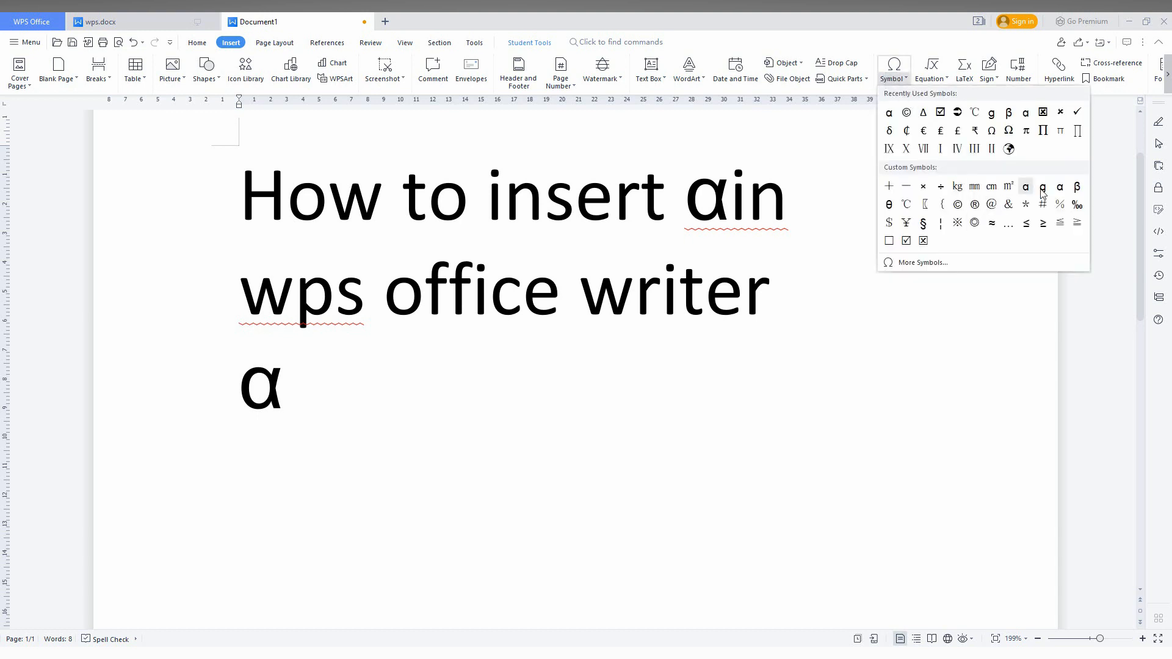
Step: Add a second α after the first, then dismiss the More Symbols dialog without inserting
{"action": "left_click", "coordinate": [1025, 186]}
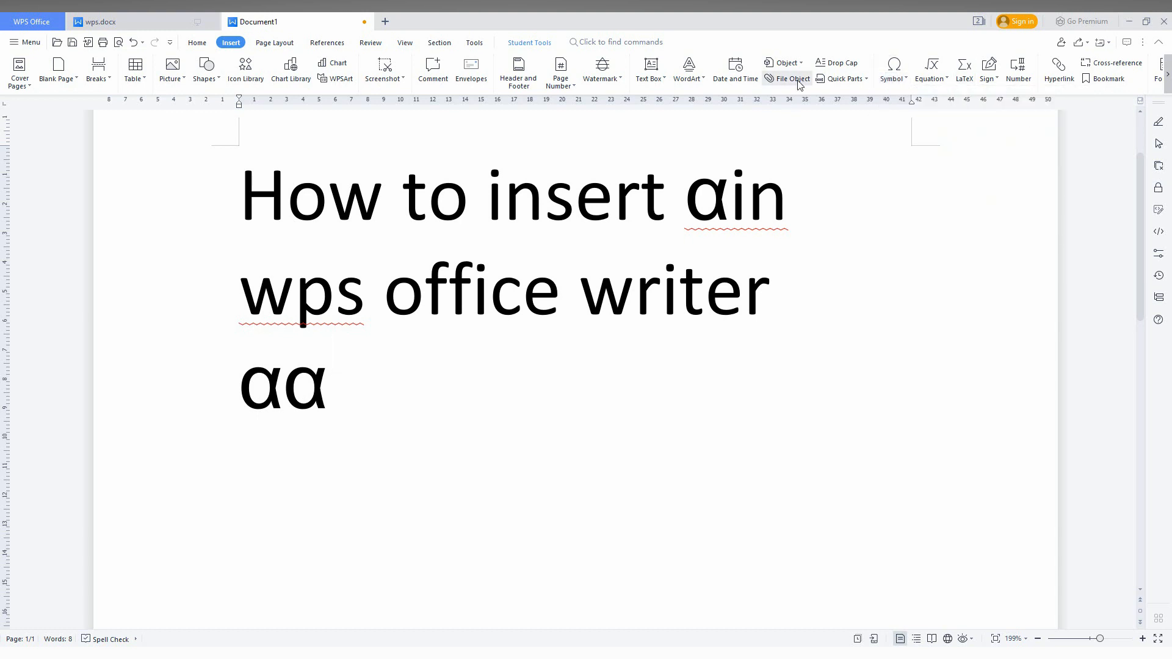
{"action": "left_click", "coordinate": [894, 71]}
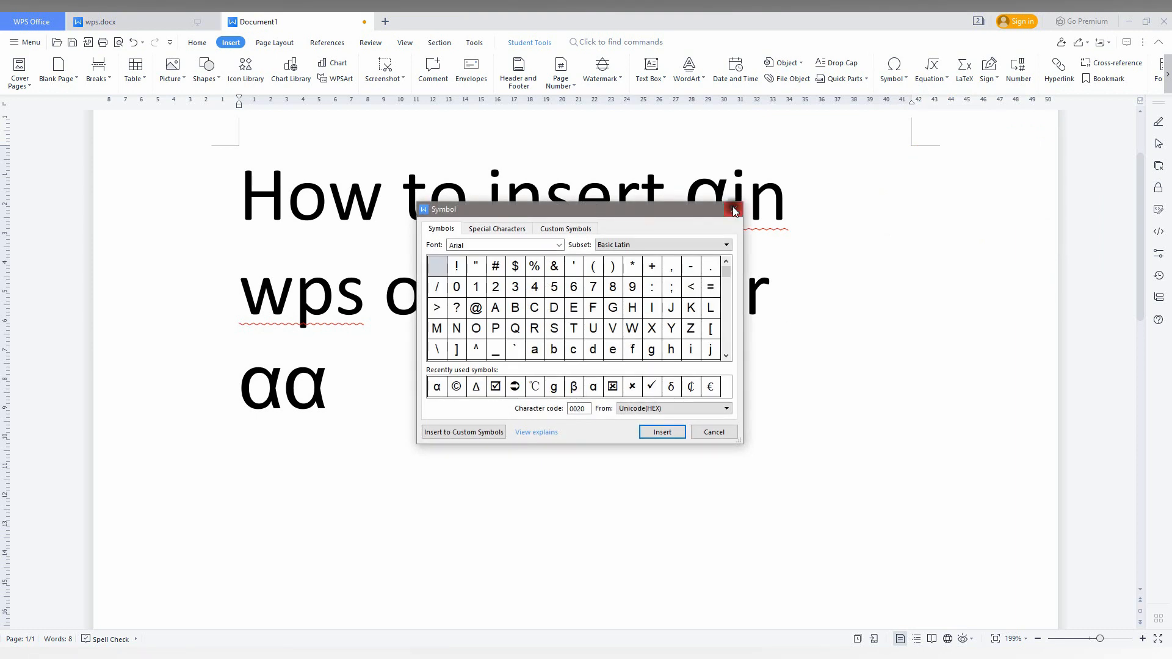
{"action": "left_click", "coordinate": [732, 209]}
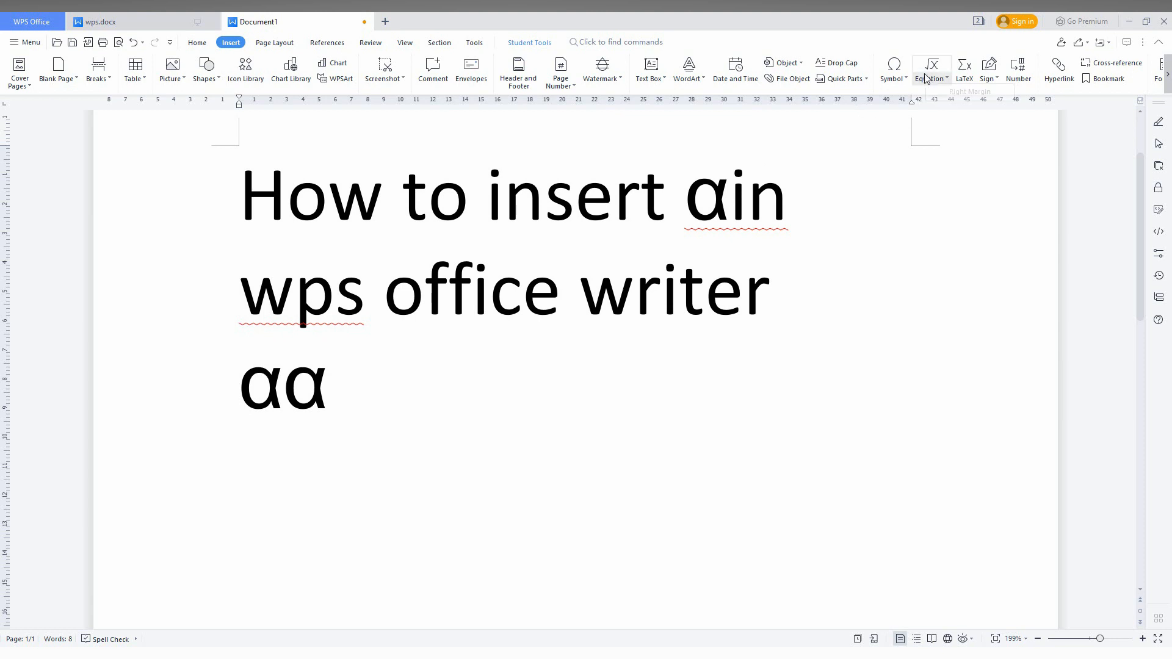
Step: Insert an equation containing α from the Basic Math gallery, making "ααα"
{"action": "left_click", "coordinate": [930, 67]}
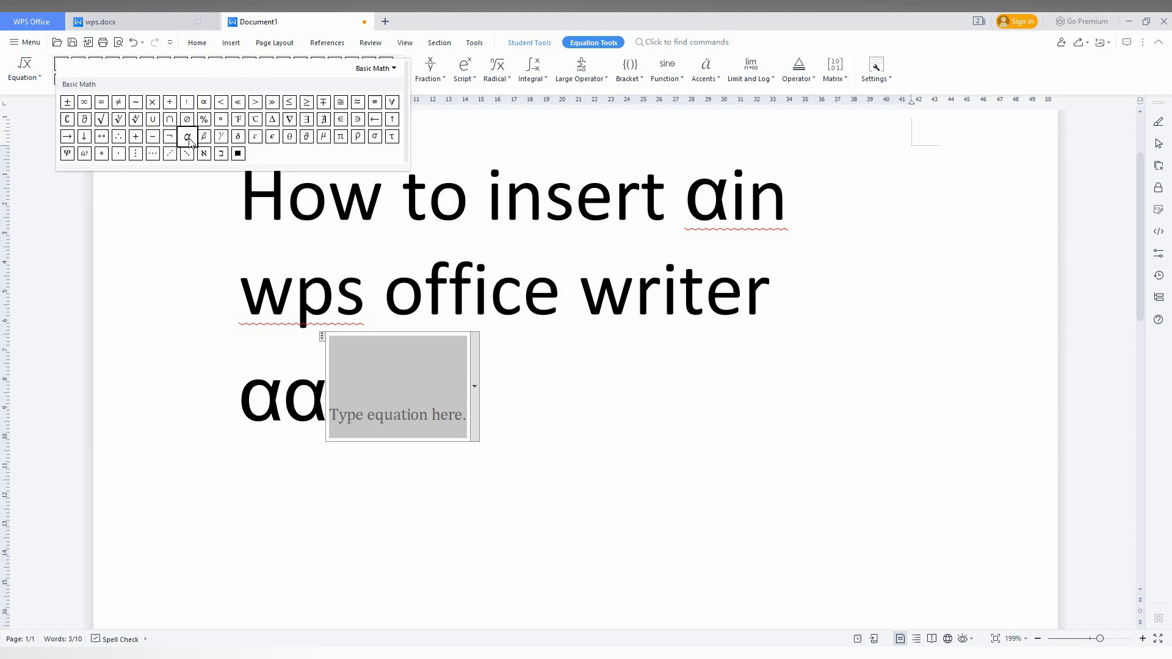
{"action": "mouse_move", "coordinate": [188, 136]}
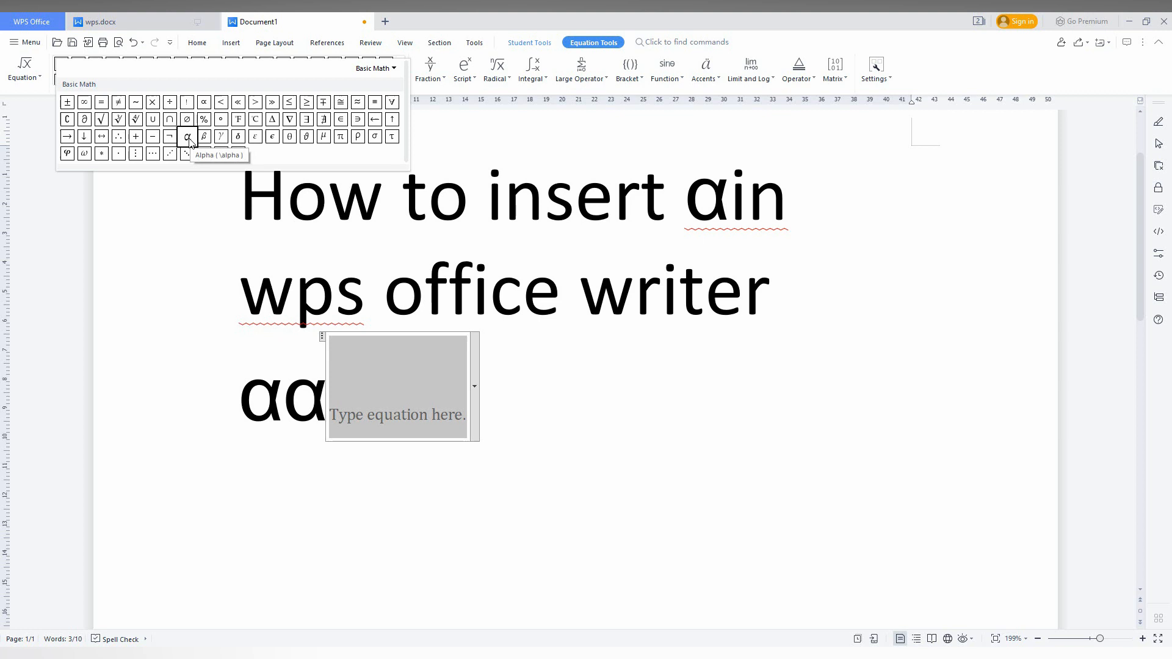
{"action": "left_click", "coordinate": [188, 136]}
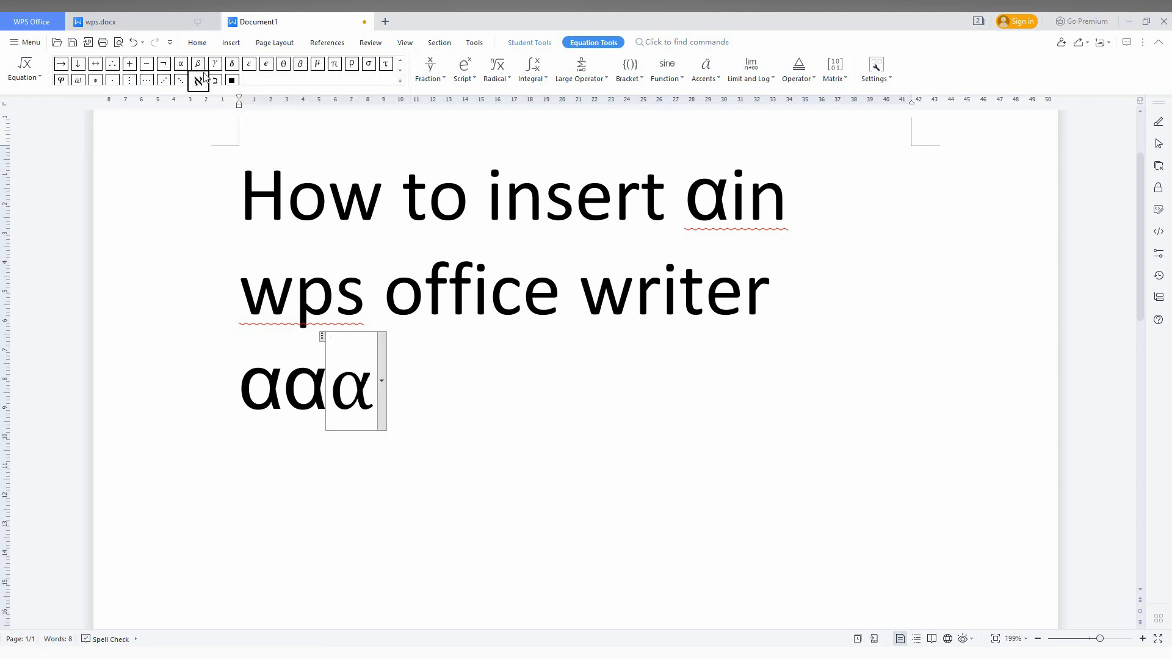